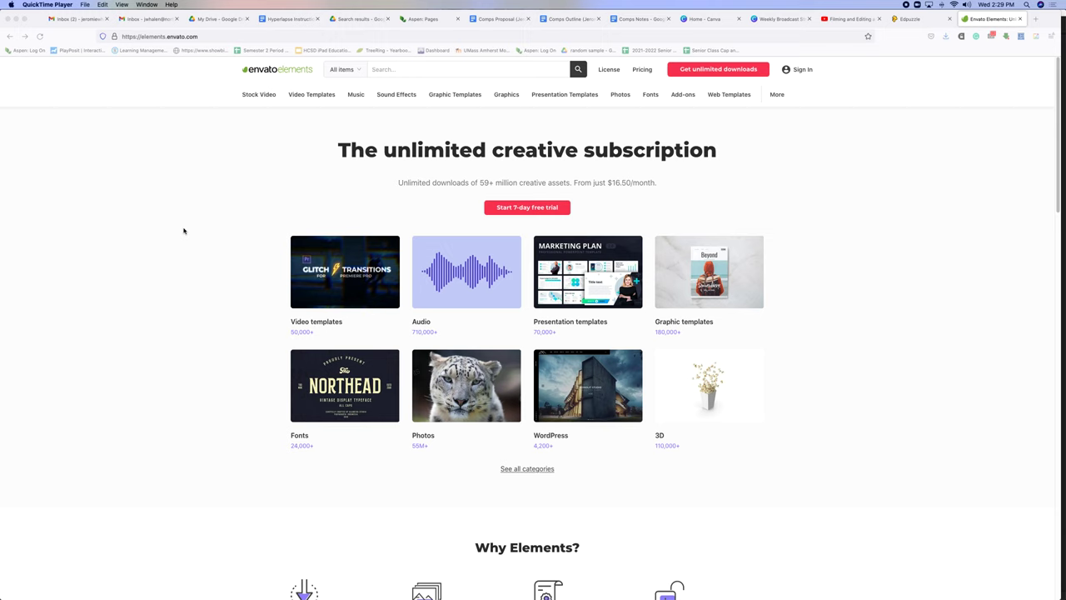
mouse_move(426, 67)
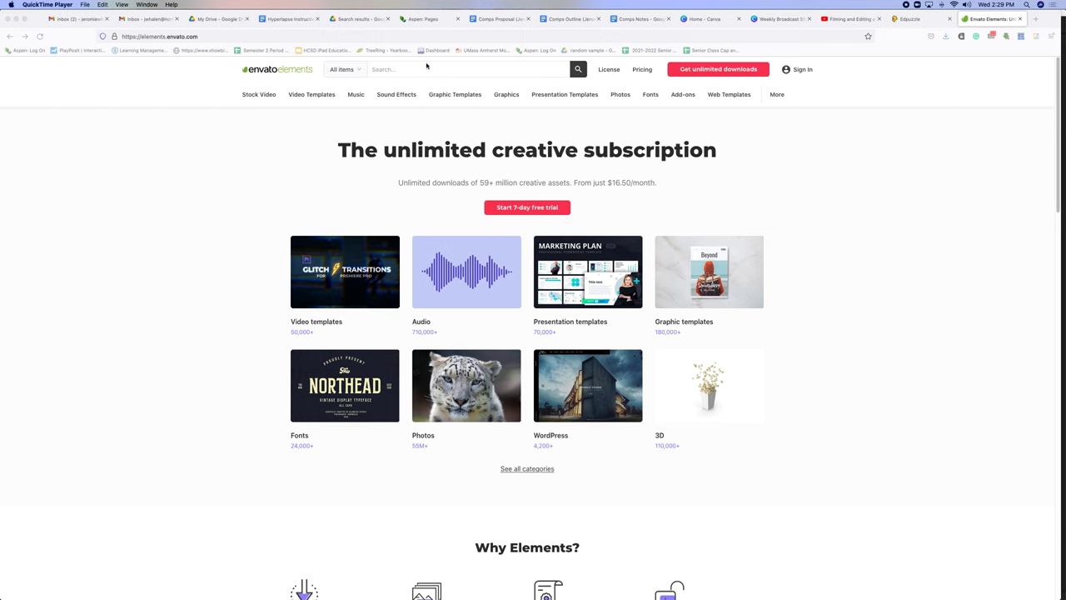
Search all Envato Elements stock videos for 'light leak'.
left_click(259, 94)
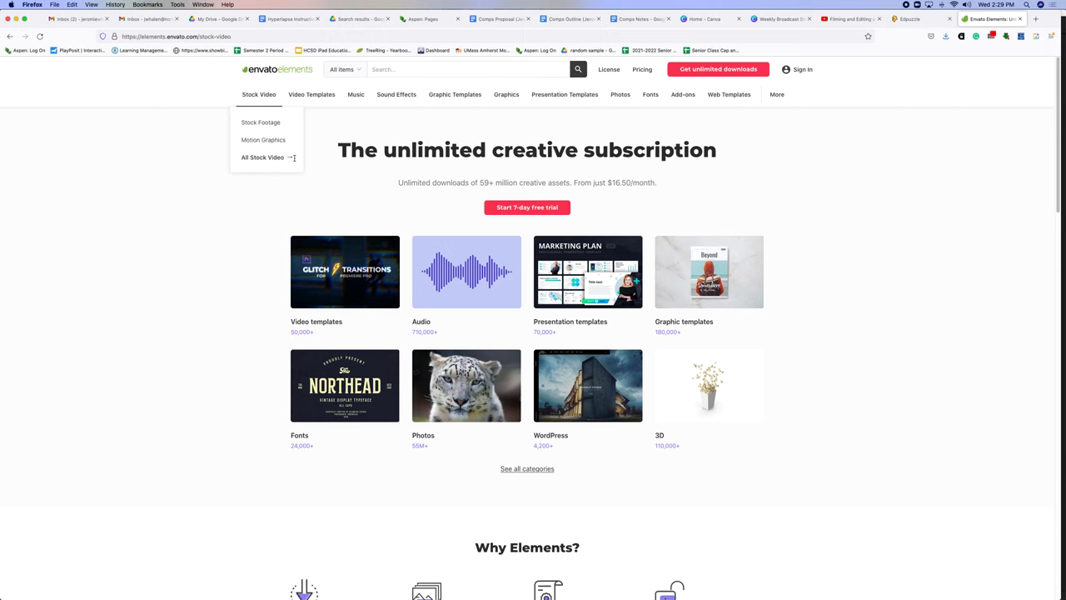
left_click(263, 158)
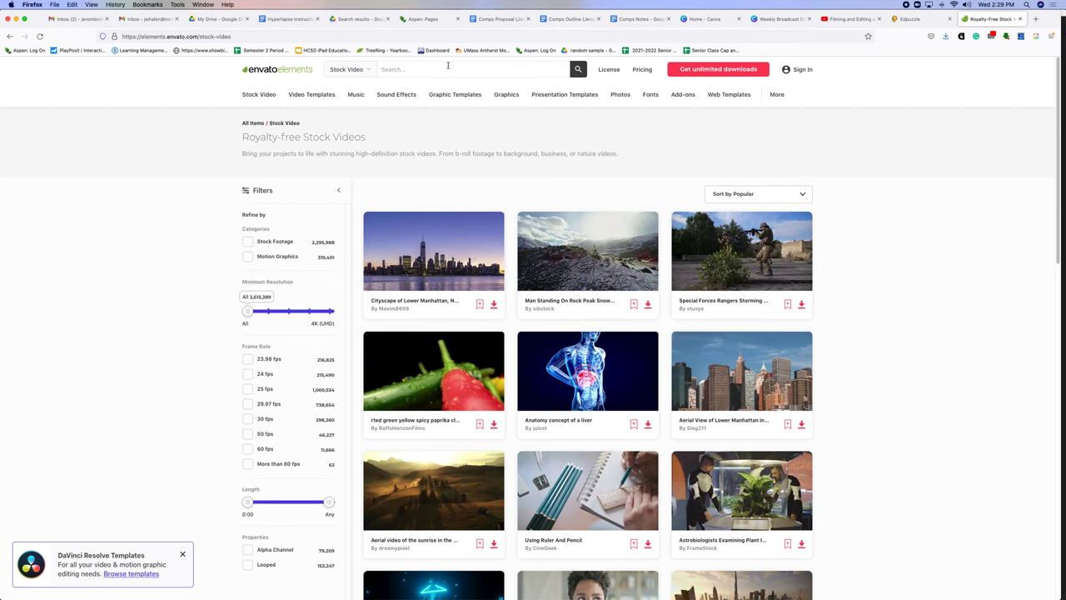
type("light leak")
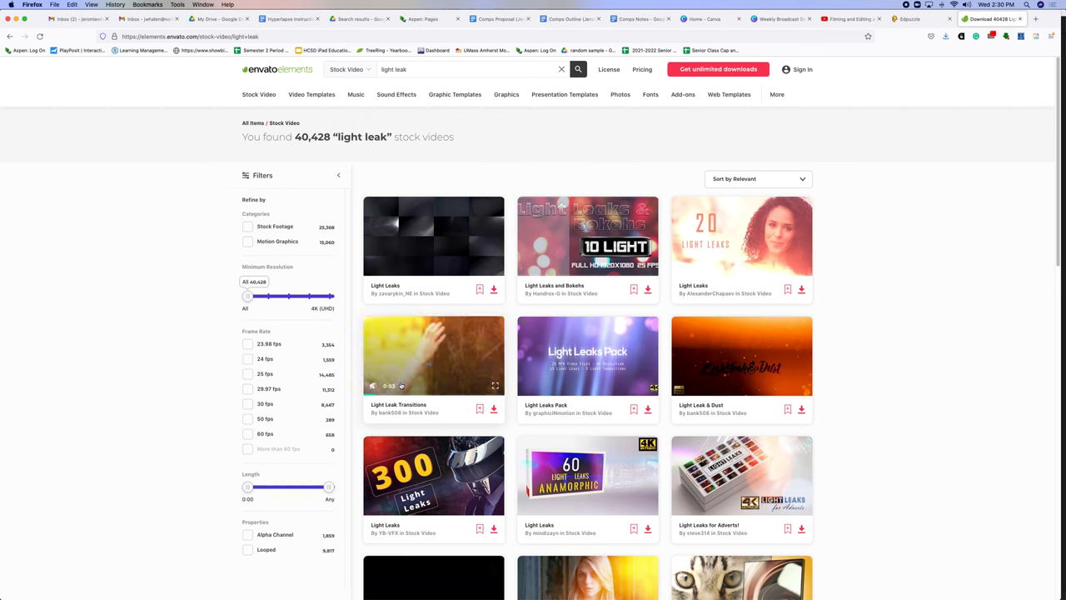
Sign in to the Envato Elements account from a light leak result.
scroll("down", 3)
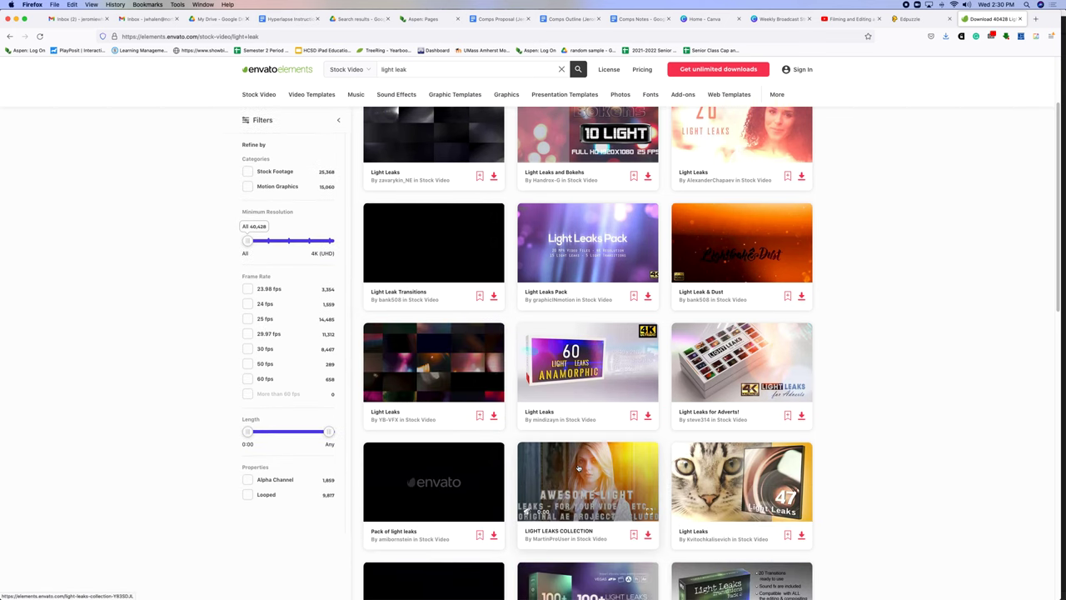
mouse_move(587, 481)
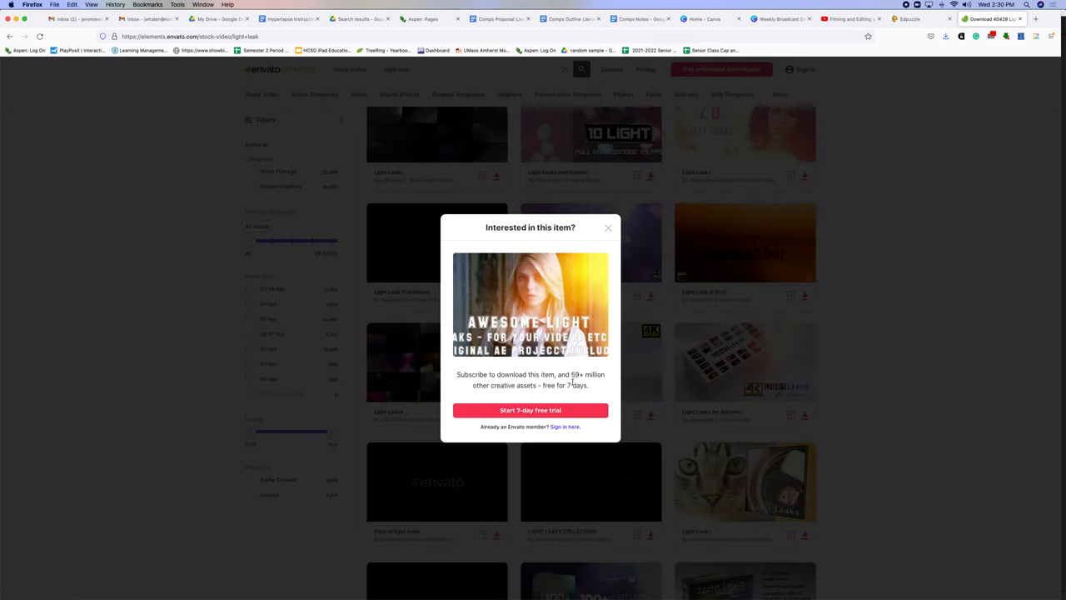
left_click(565, 426)
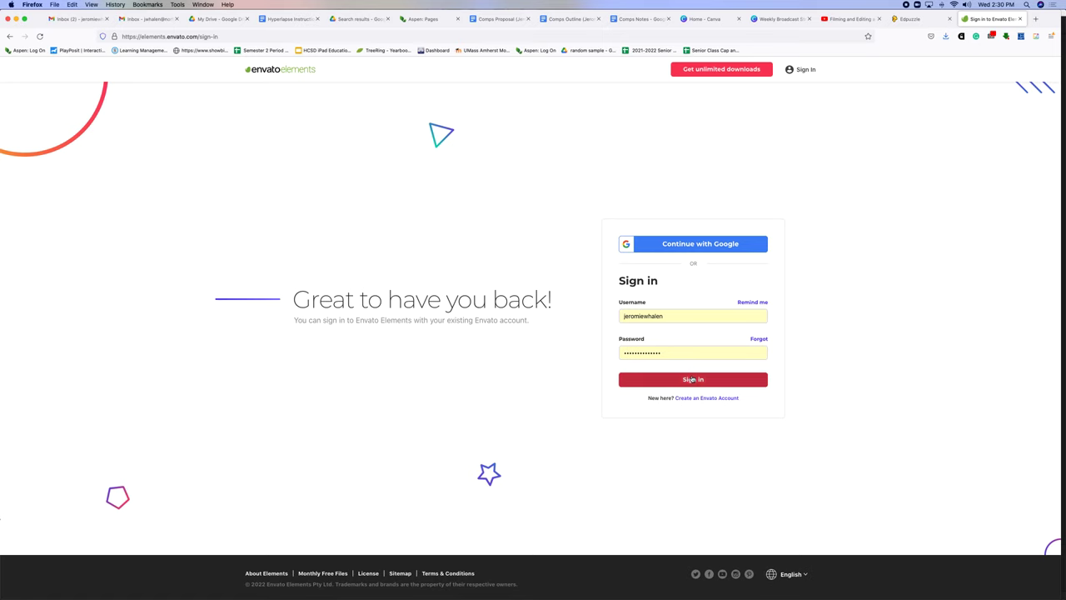
left_click(692, 379)
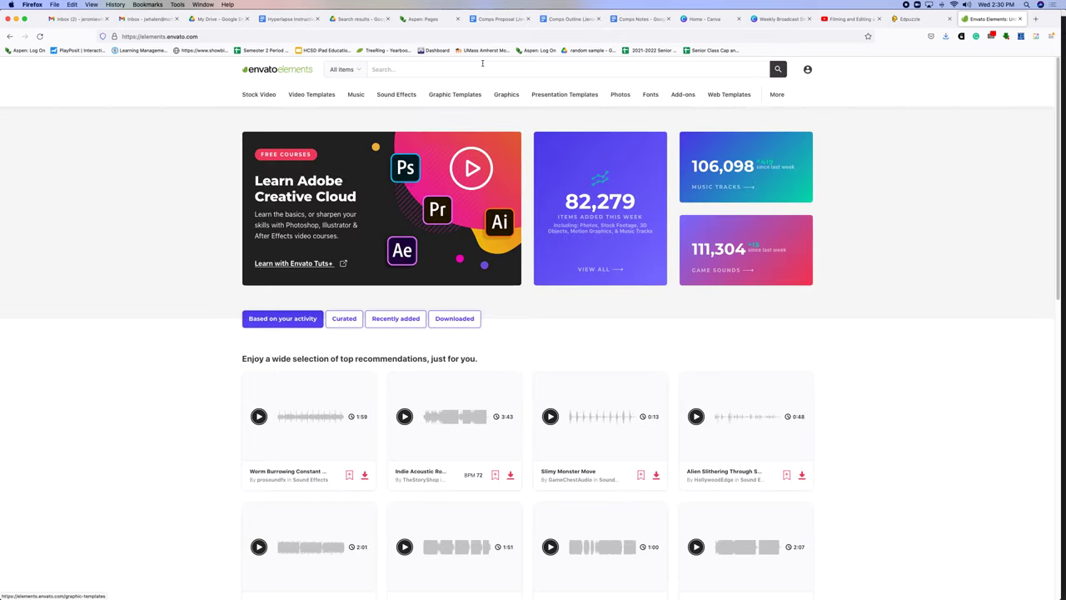
Filter 'light leak' stock videos to Alpha Channel and download Film Burn Light Leaks Transitions.
left_click(259, 94)
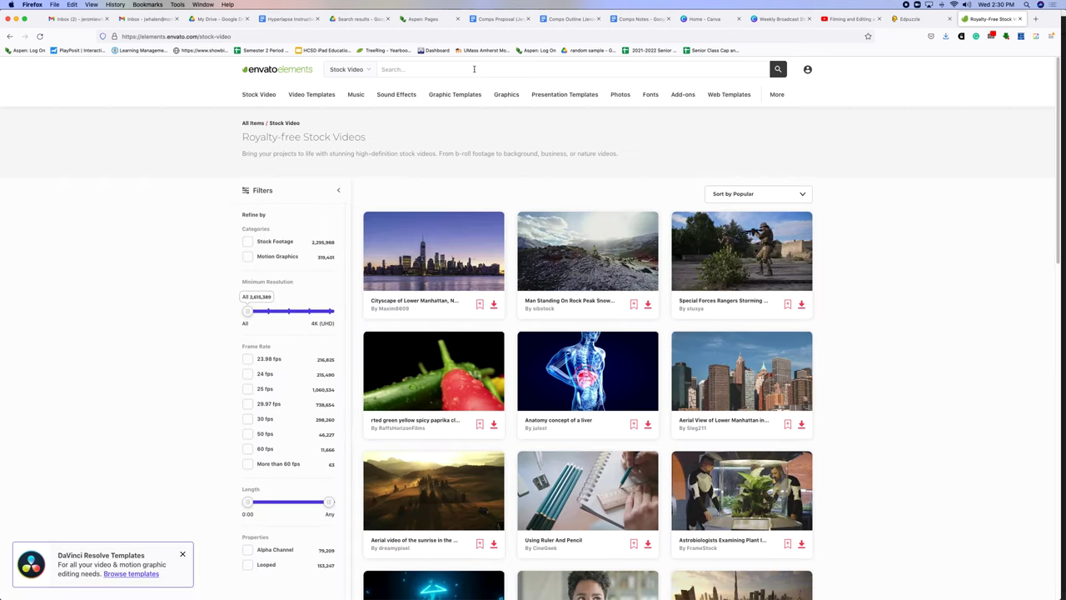
type("light leak")
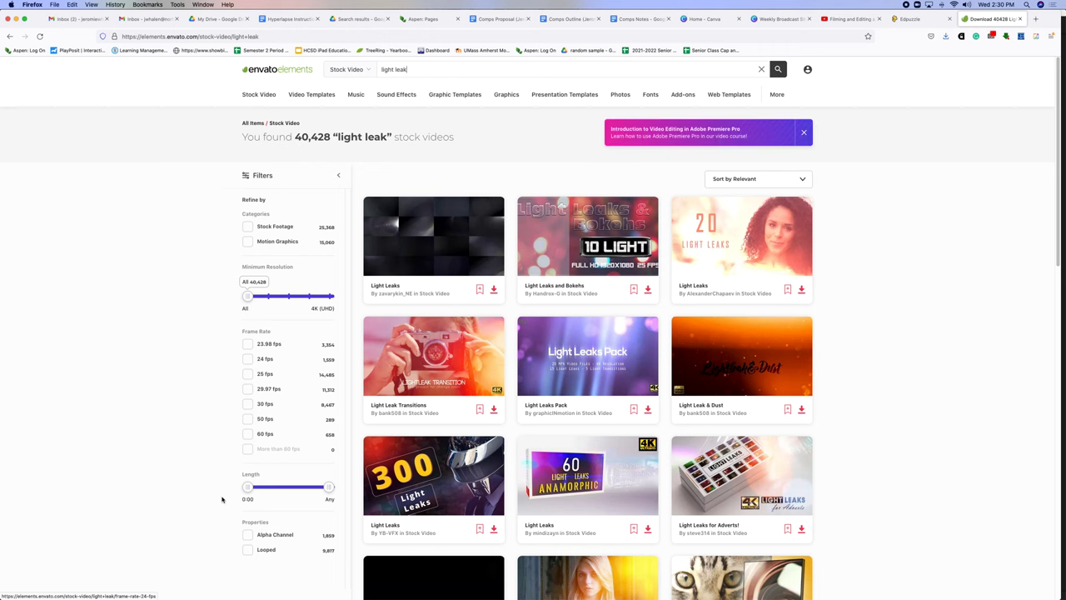
left_click(247, 534)
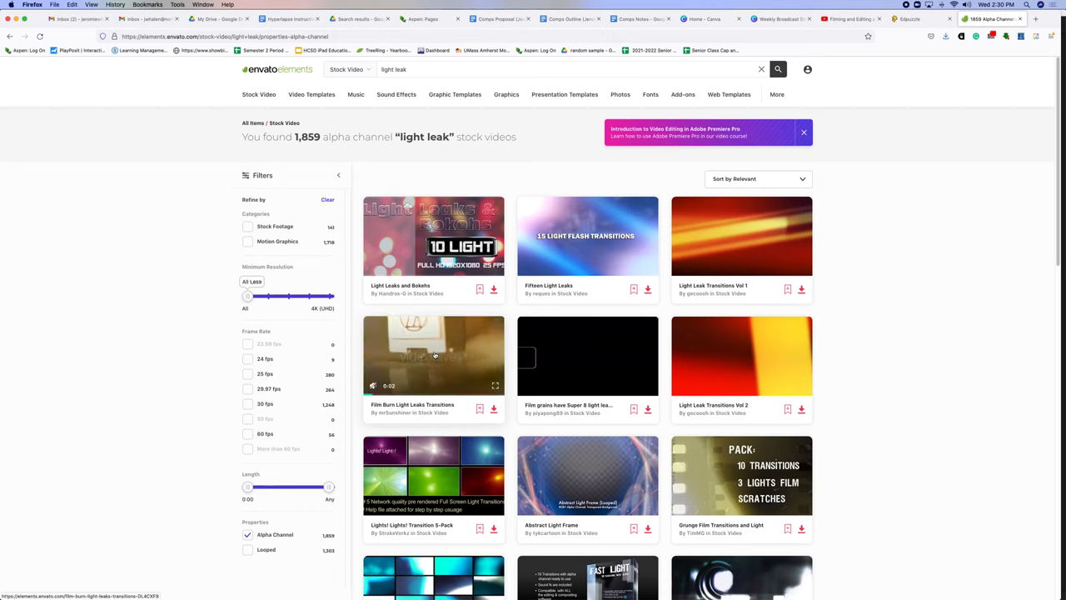
left_click(433, 355)
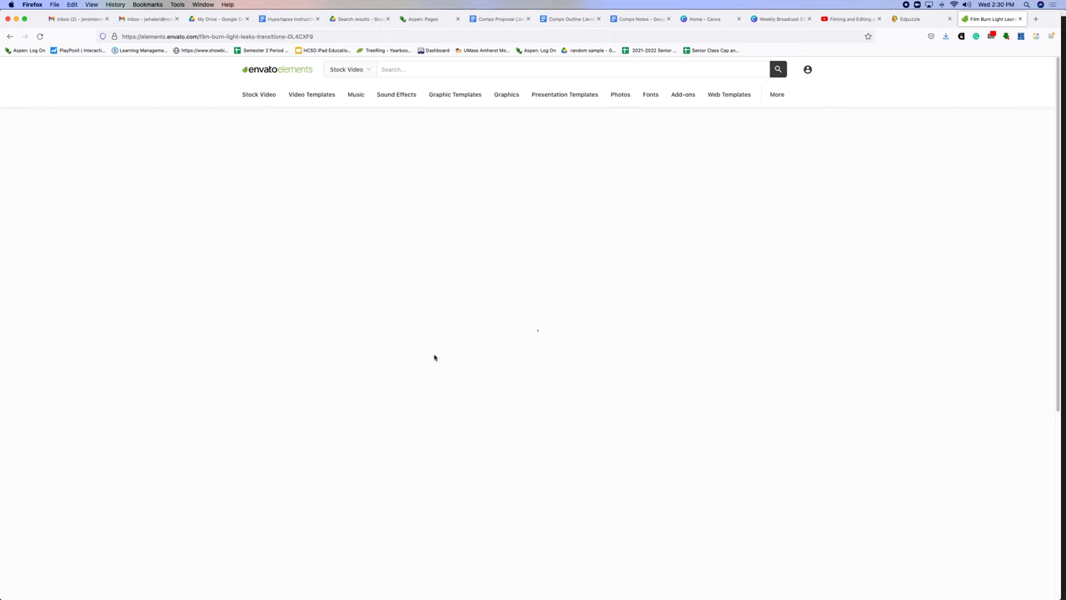
left_click(718, 222)
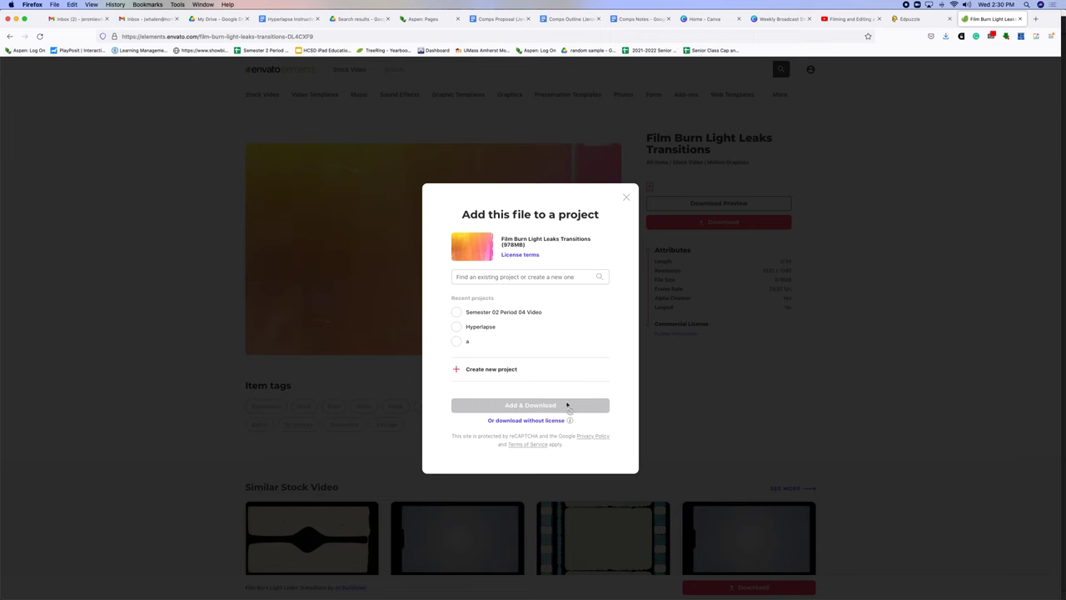
Download the Film Burn Light Leaks Transitions zip without a license.
left_click(457, 327)
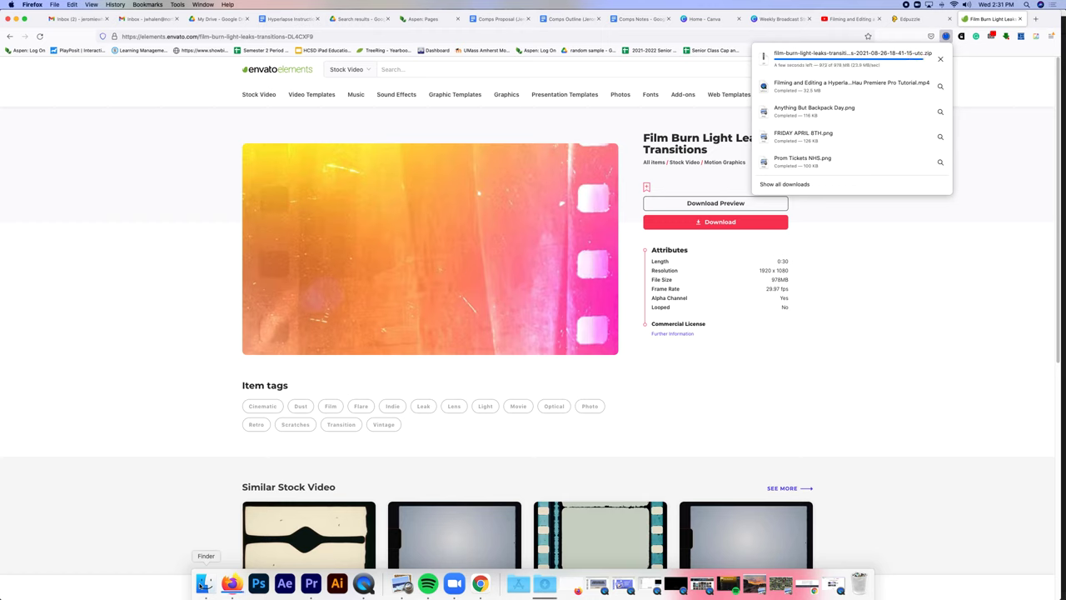
mouse_move(544, 583)
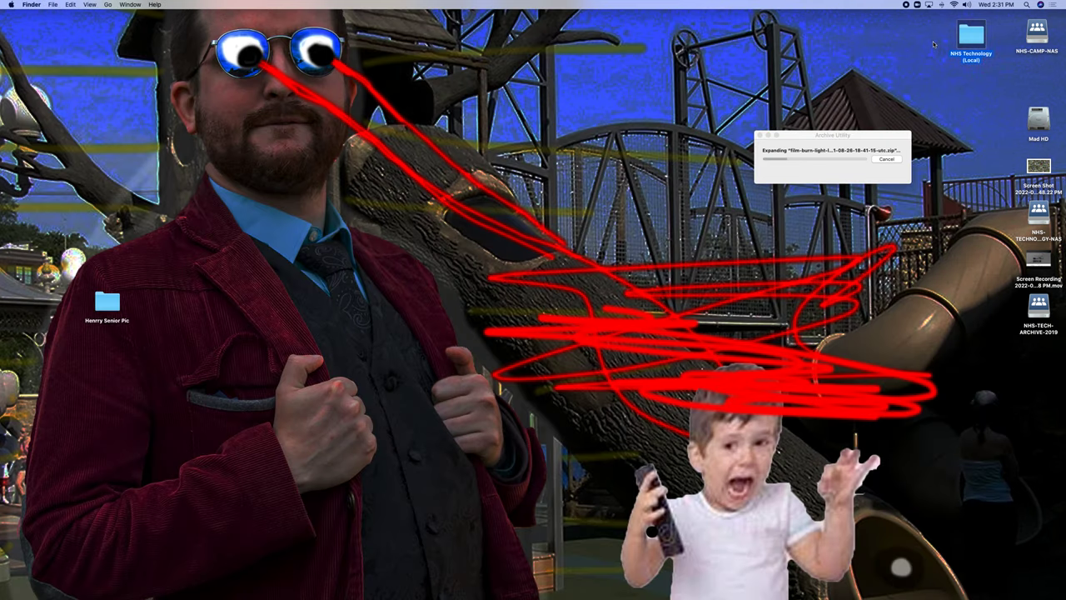
Open NHS Technology > Semester 02 Period 04 Video > 2021-05-19 Scene Practice > Media in Finder.
double_click(970, 40)
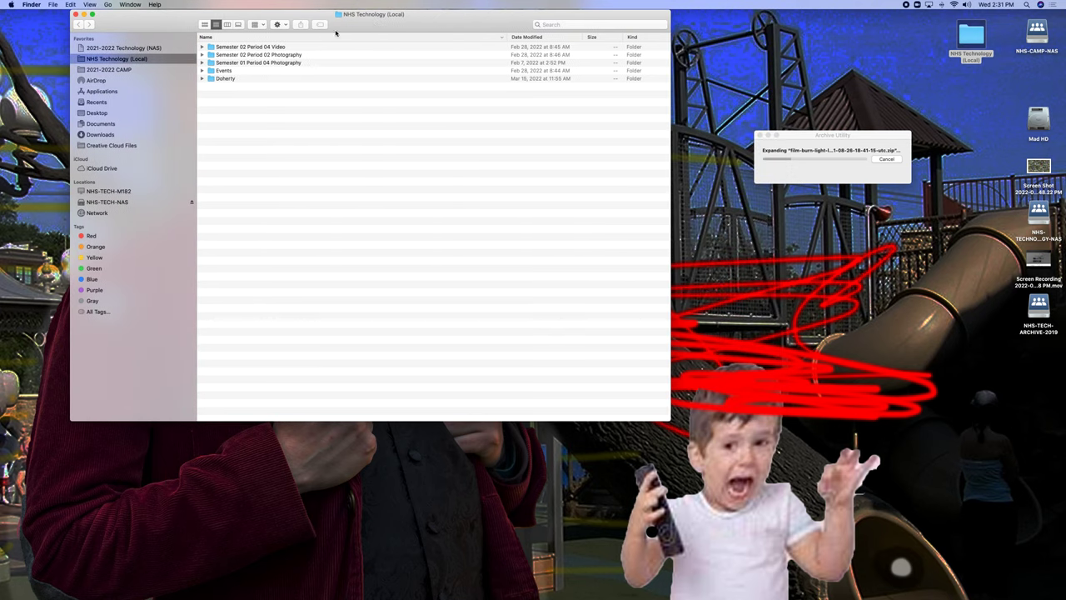
double_click(250, 47)
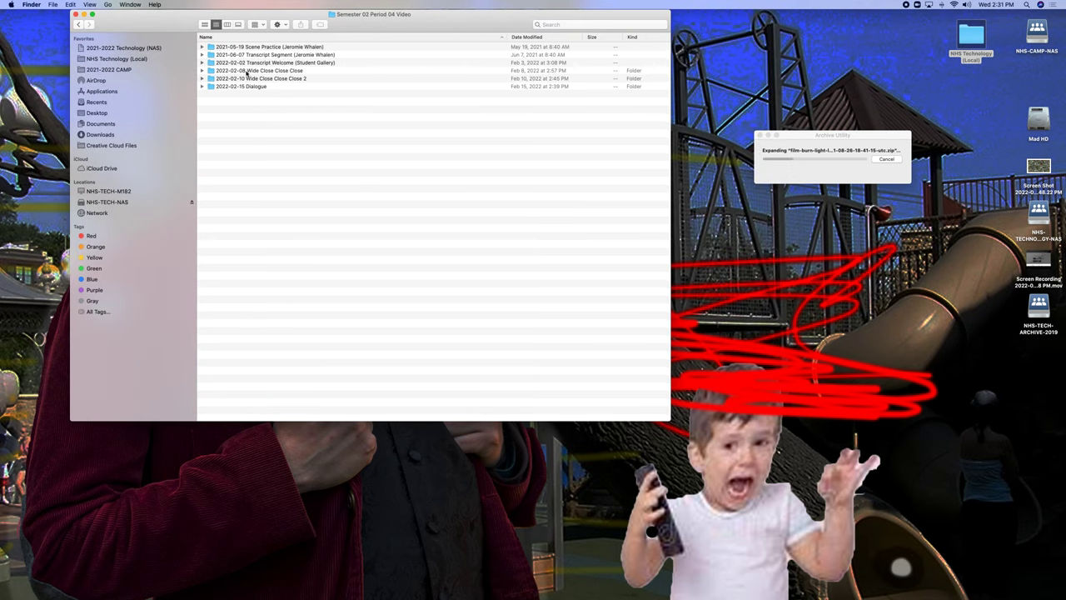
double_click(260, 78)
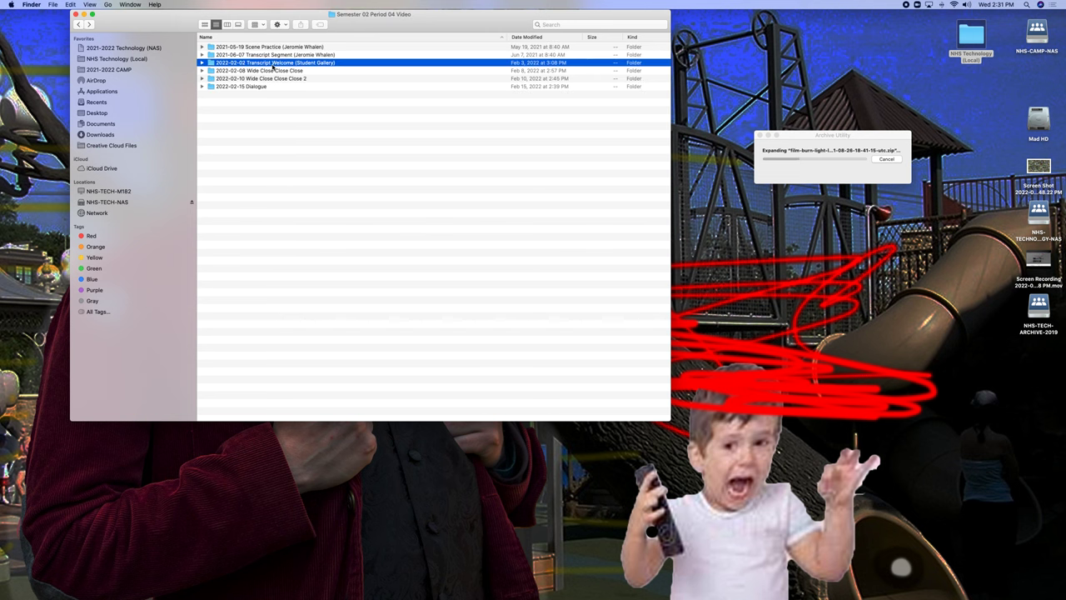
double_click(275, 62)
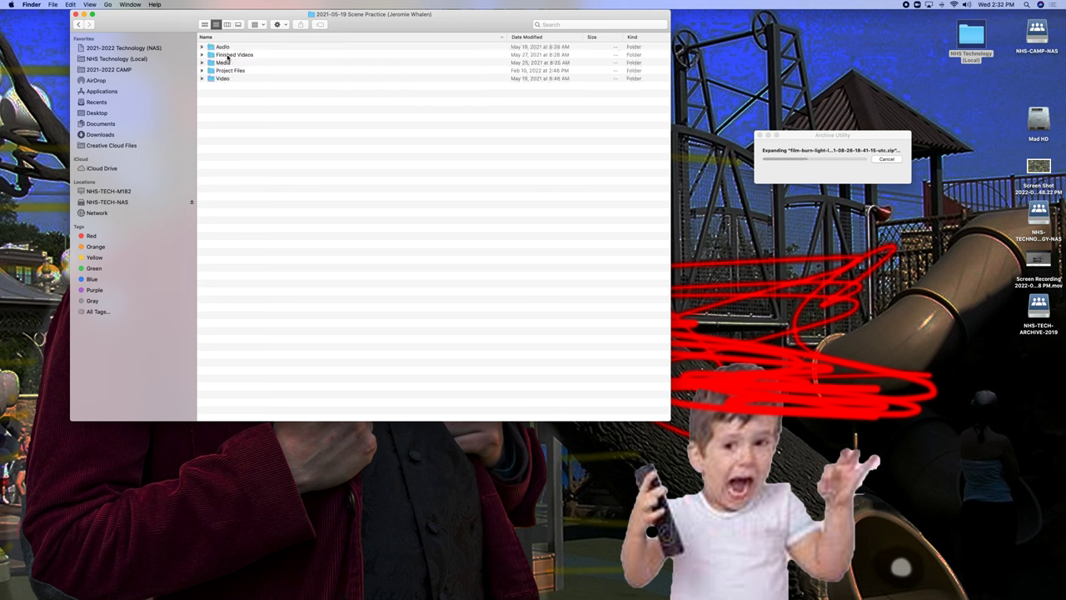
double_click(223, 62)
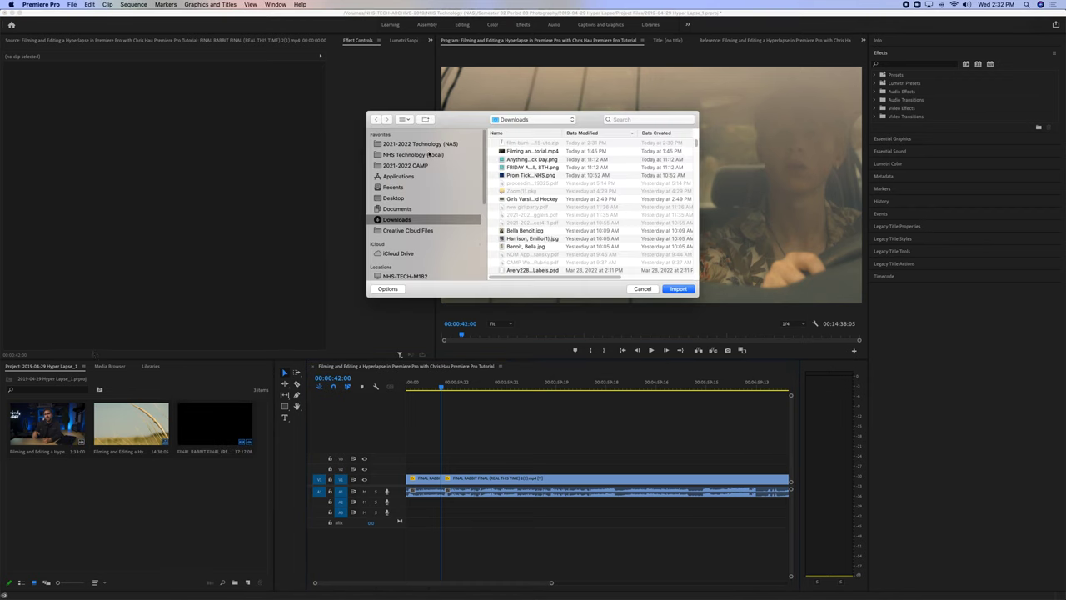
Import the unzipped light leaks folder from the Scene Practice Media folder as a bin.
left_click(414, 154)
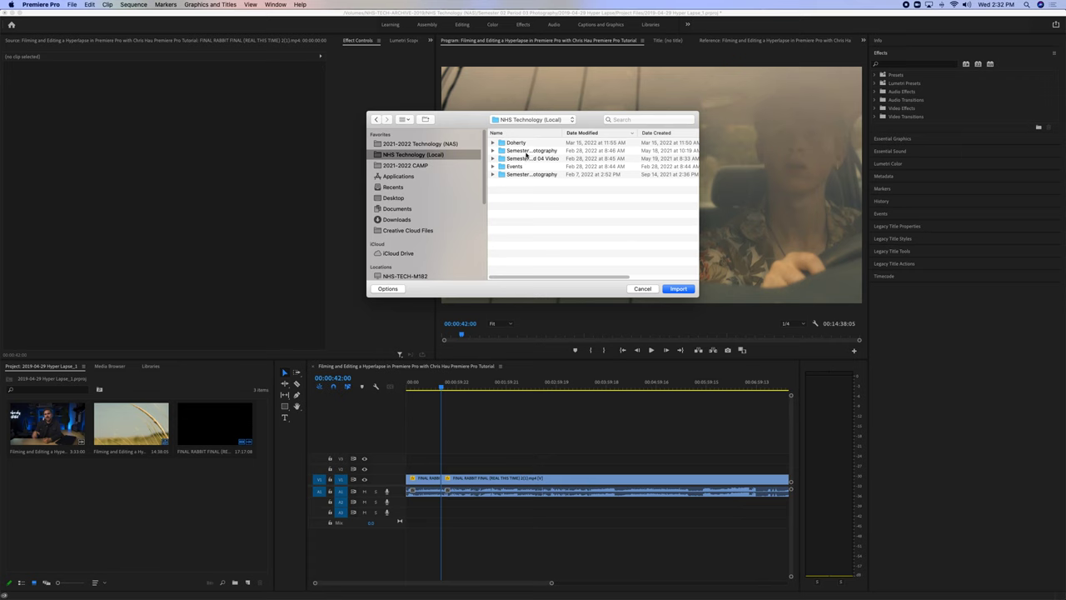
double_click(530, 158)
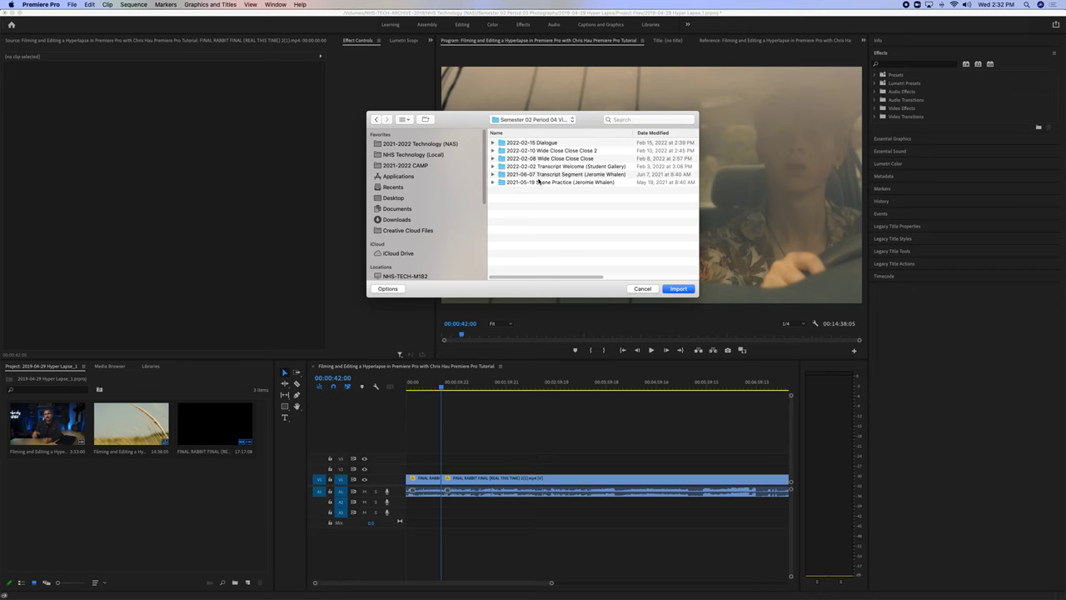
double_click(560, 181)
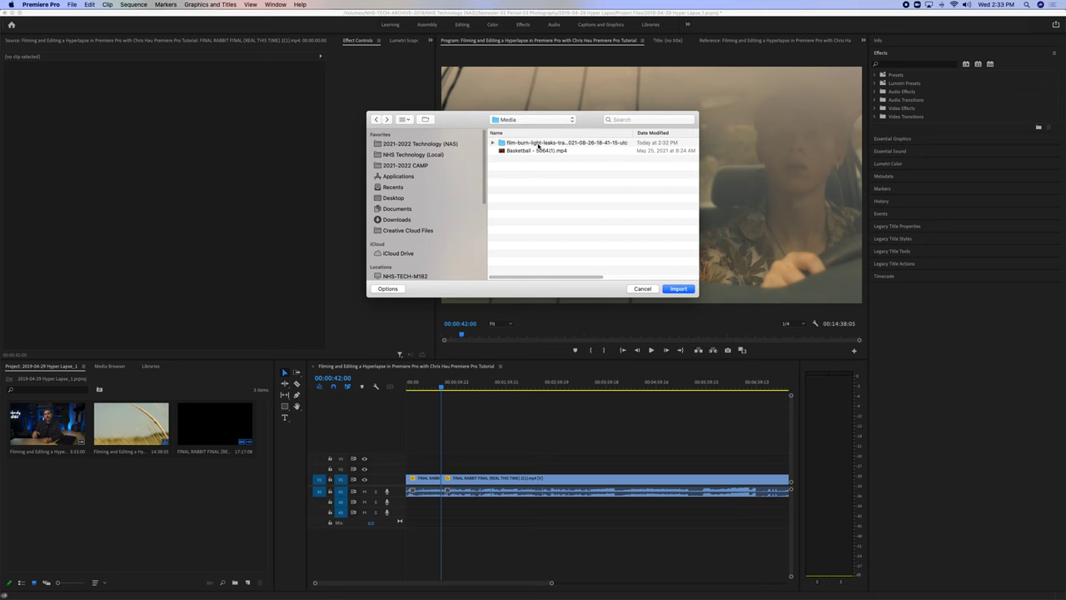
left_click(678, 288)
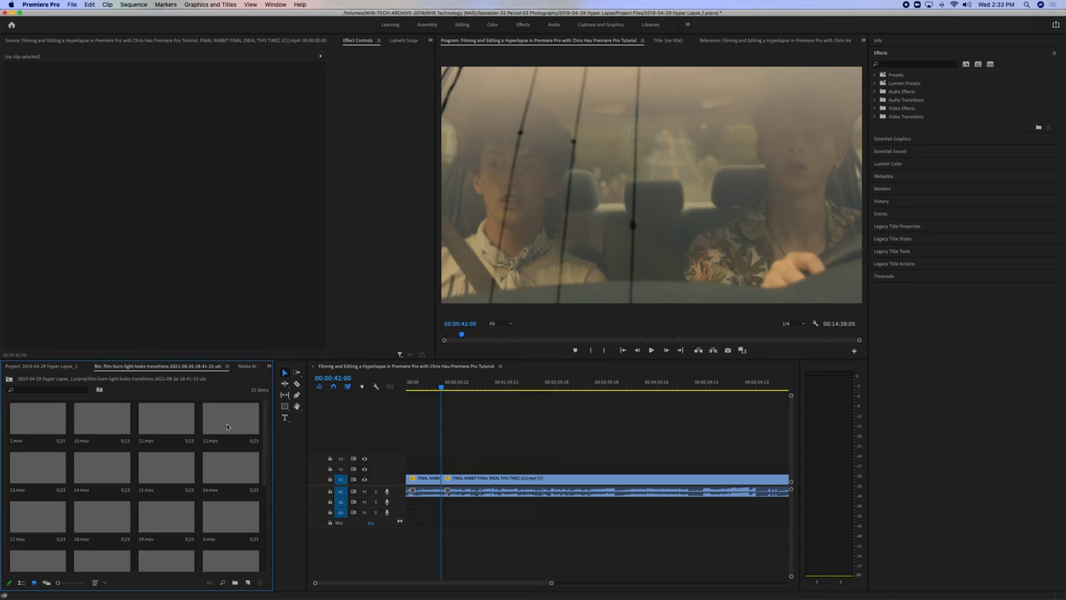
Preview light leak 3.mov and layer it on V2 over the cut near 42 seconds.
double_click(102, 467)
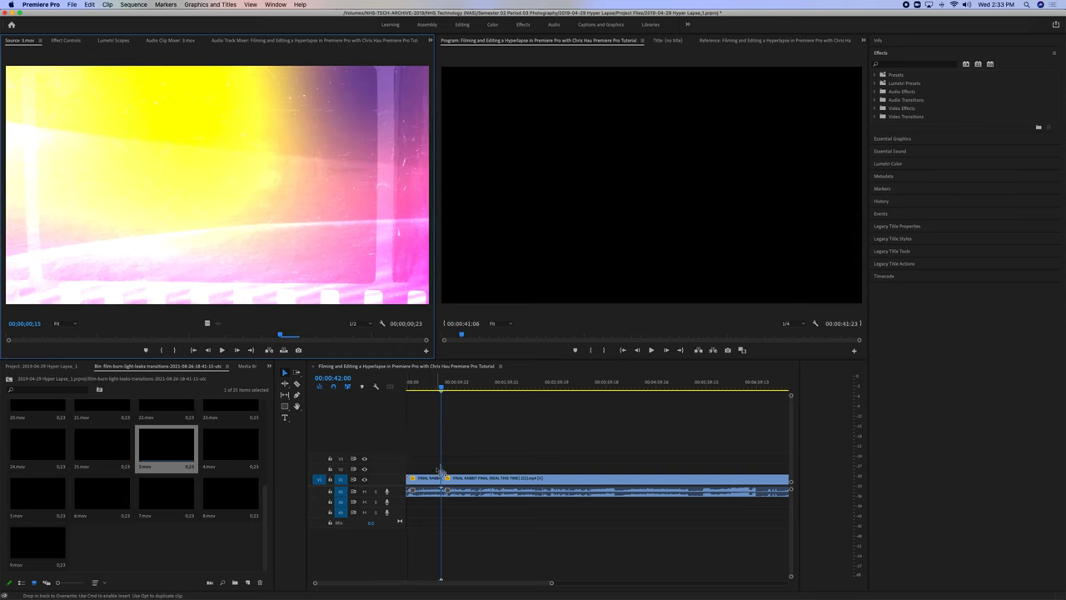
left_click(439, 381)
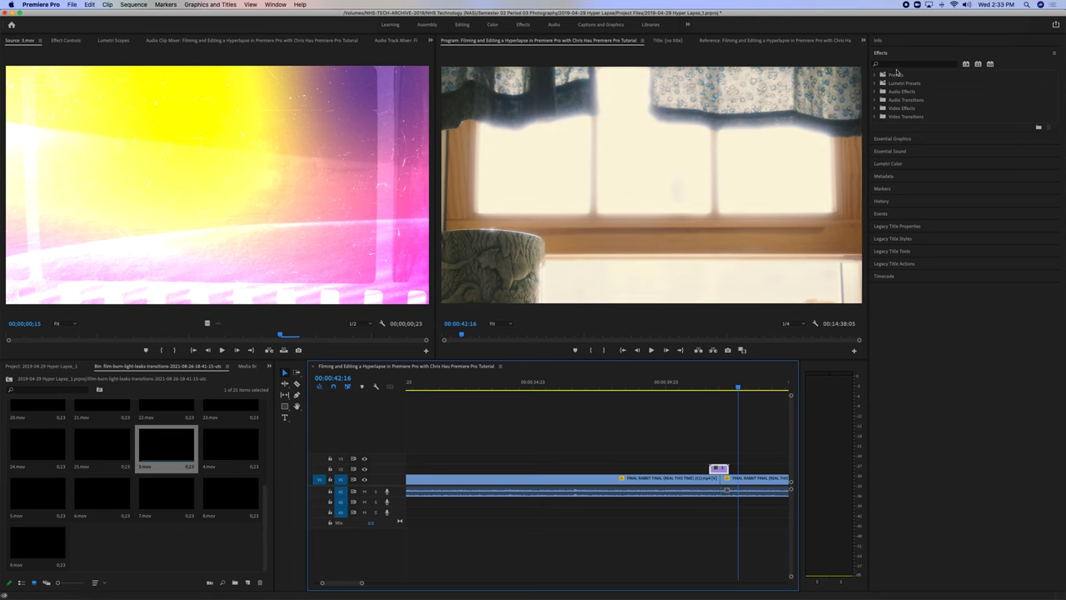
left_click(914, 64)
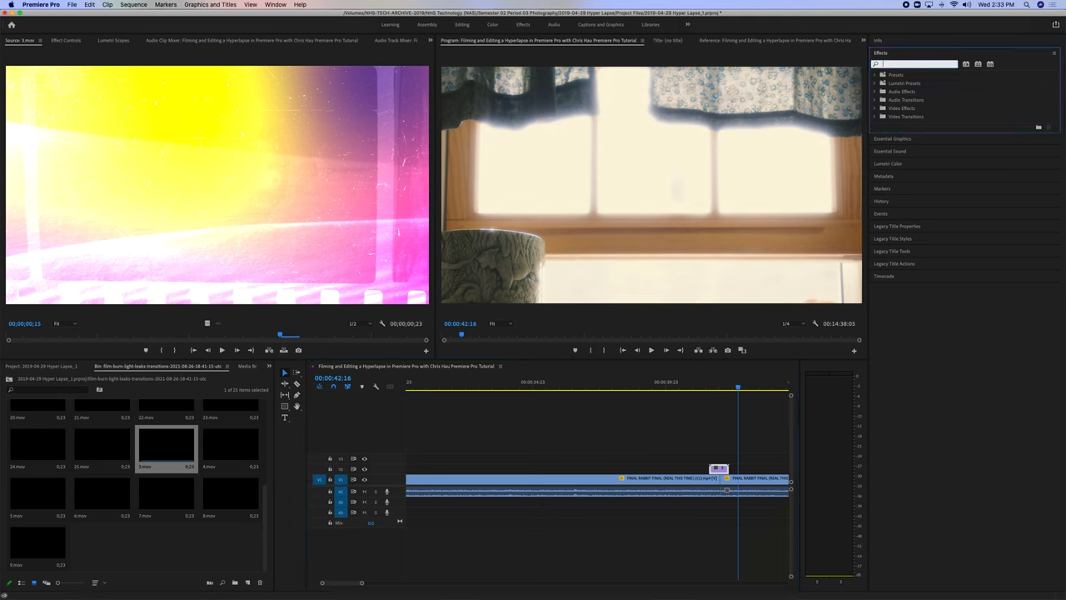